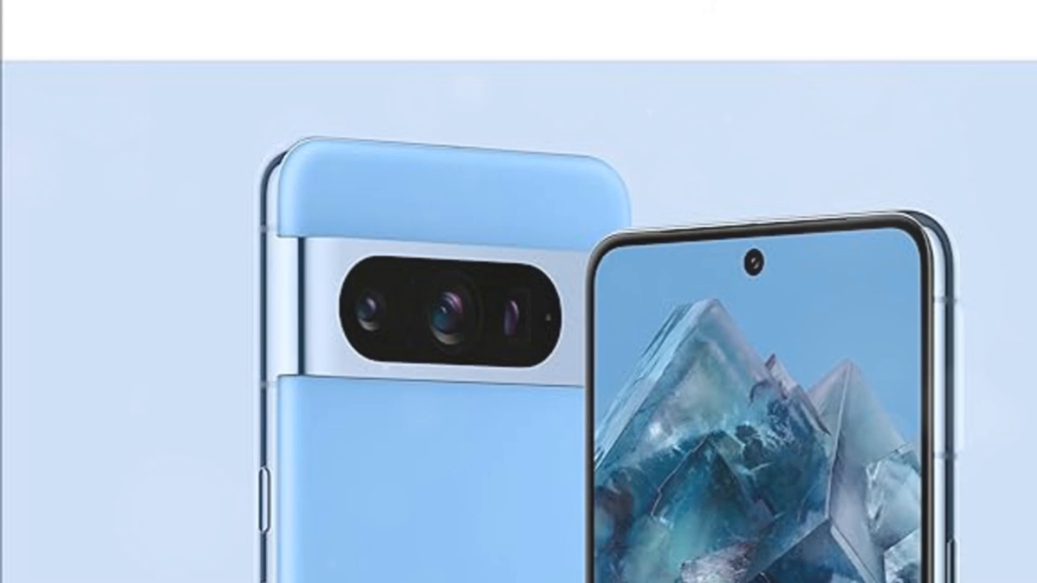
scroll("up", 3)
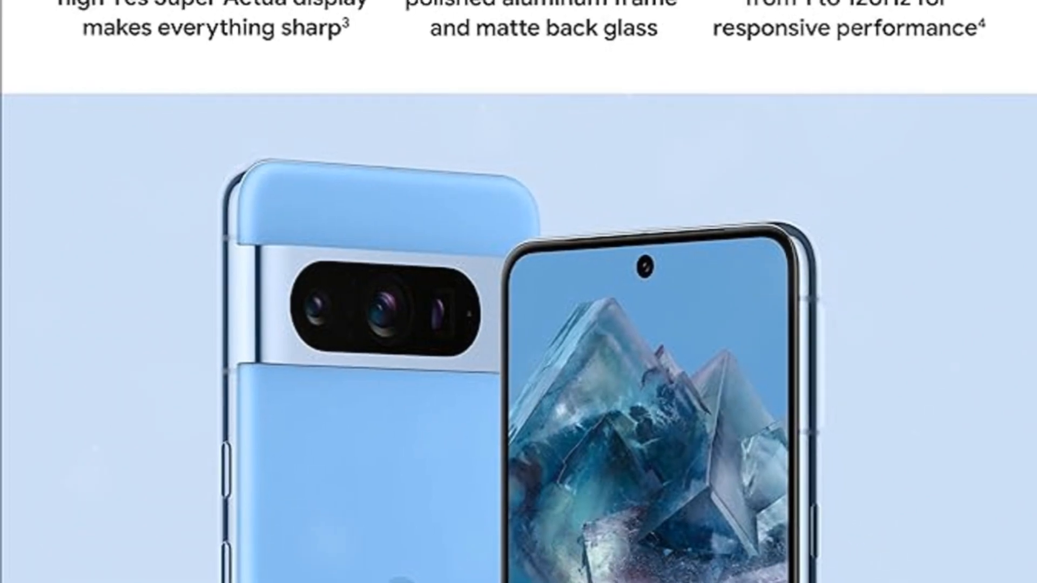
scroll("down", 3)
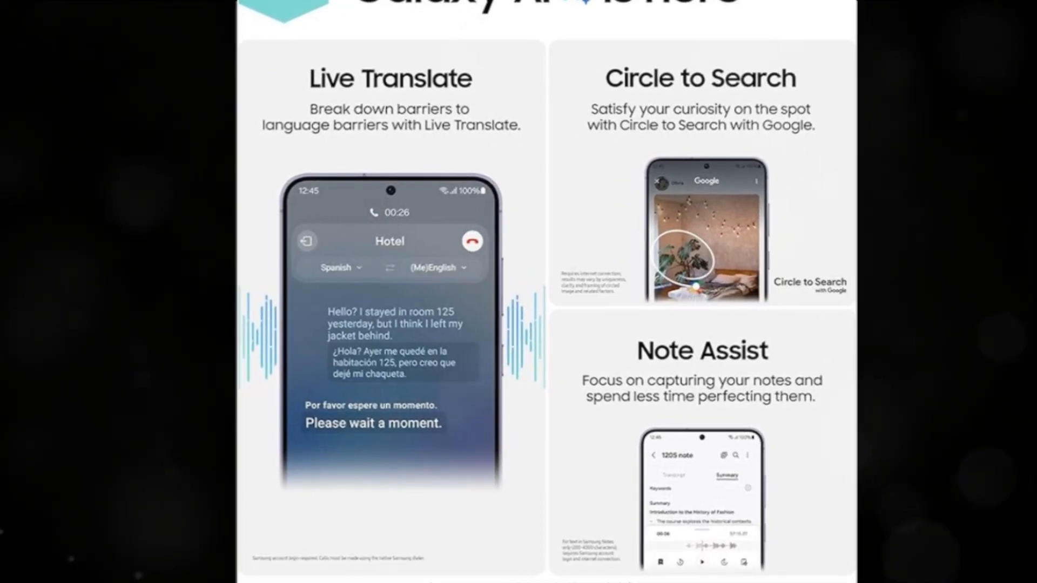
scroll("down", 3)
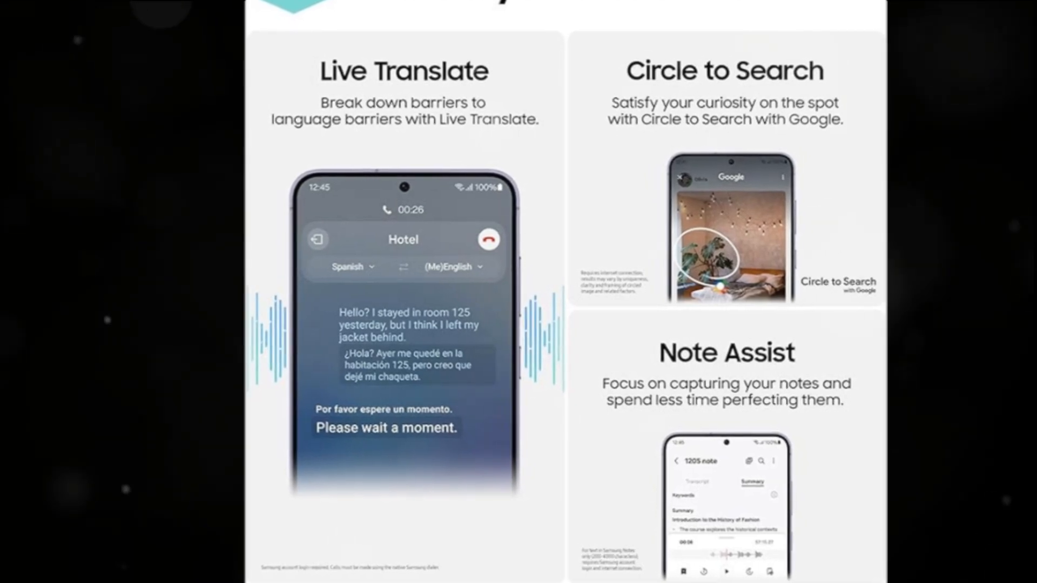